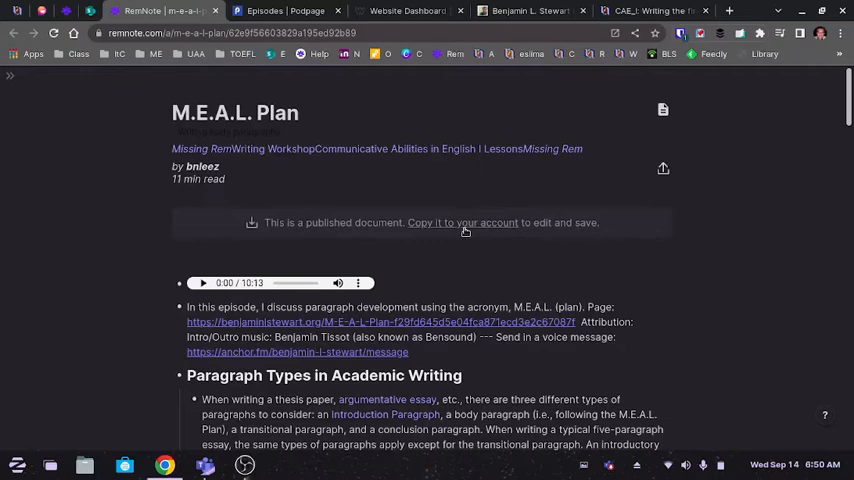
mouse_move(589, 234)
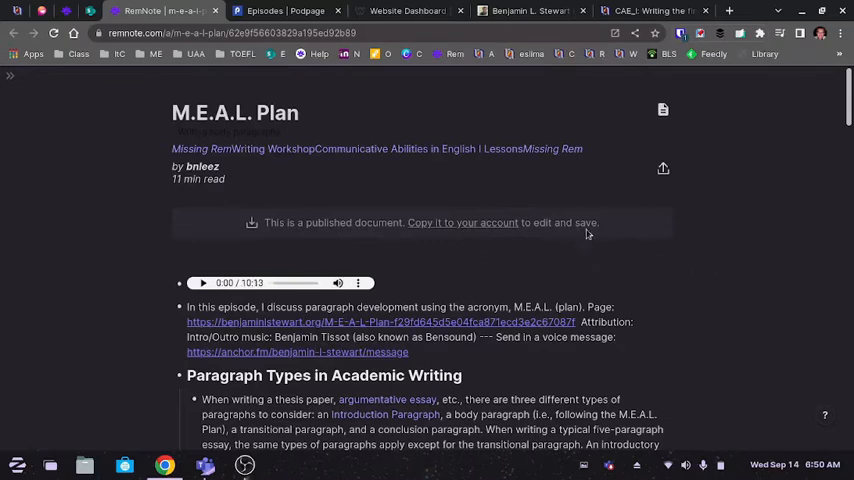
mouse_move(745, 270)
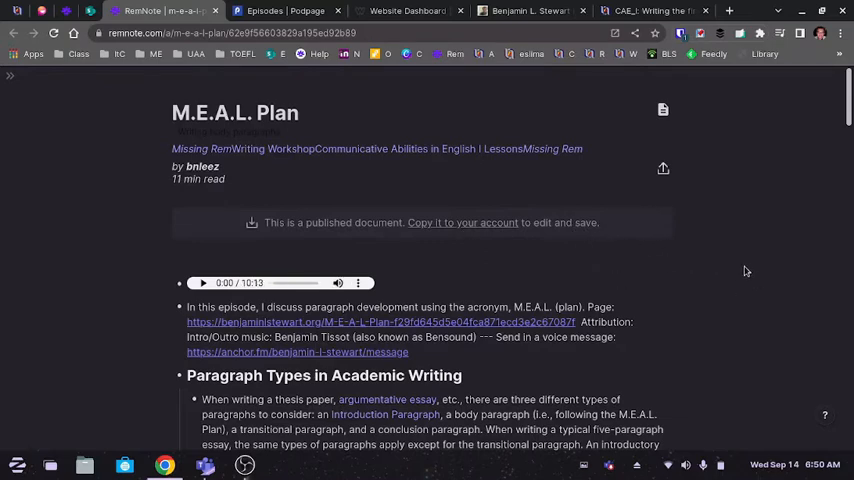
mouse_move(687, 248)
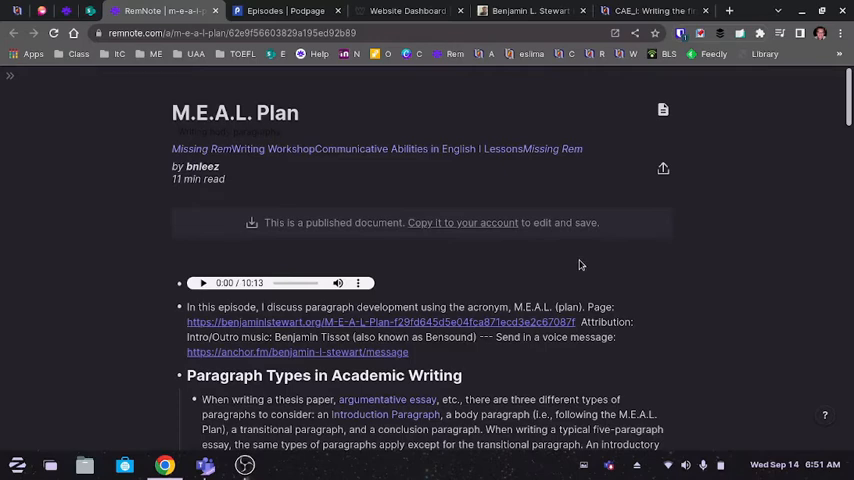
mouse_move(527, 290)
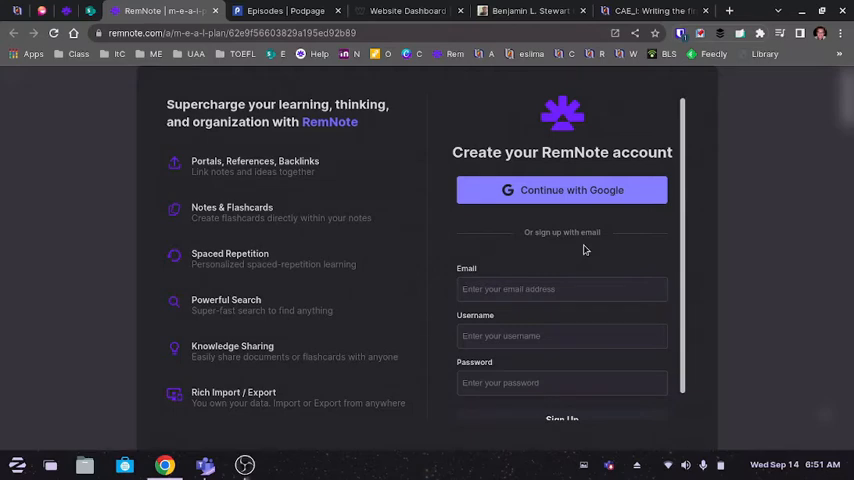
Copy the M.E.A.L. Plan document to an account, opening the RemNote sign-up form.
left_click(561, 289)
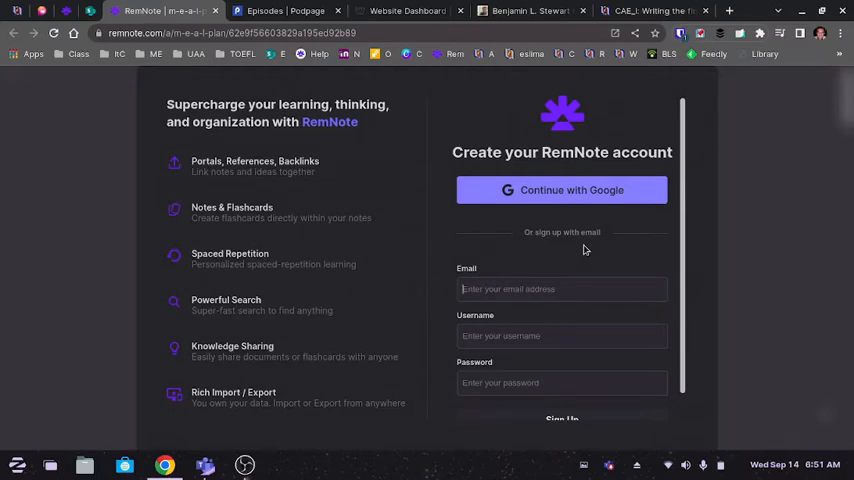